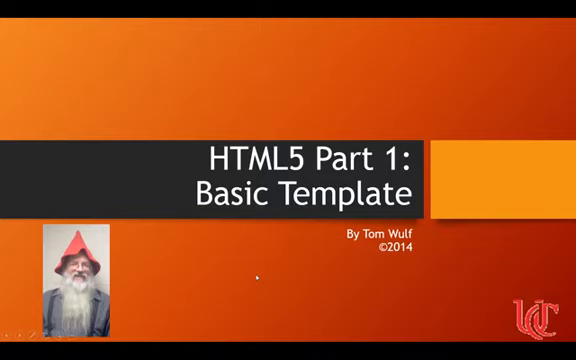
# - Switch from the PowerPoint slideshow to Adobe Dreamweaver's start screen
pyautogui.press('alt+tab')
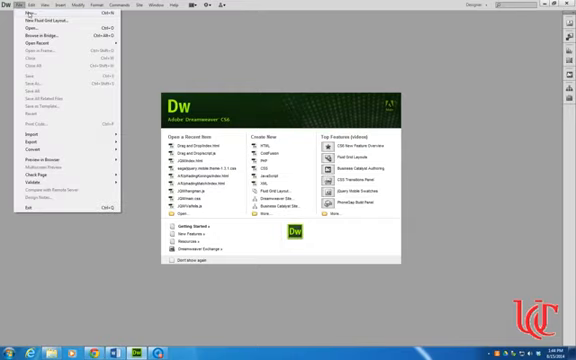
# - Create a new blank HTML page using the HTML5 document type
pyautogui.click(30, 16)
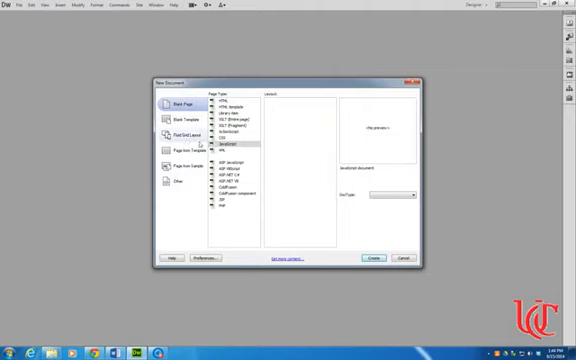
pyautogui.click(228, 106)
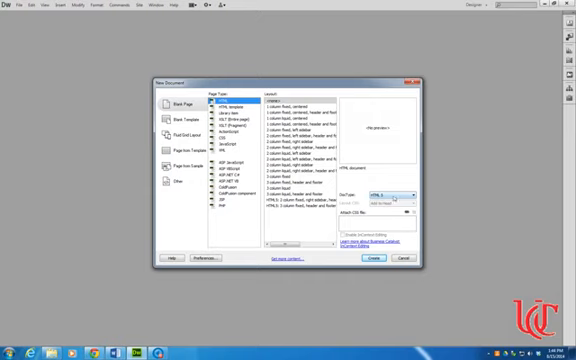
pyautogui.moveTo(392, 200)
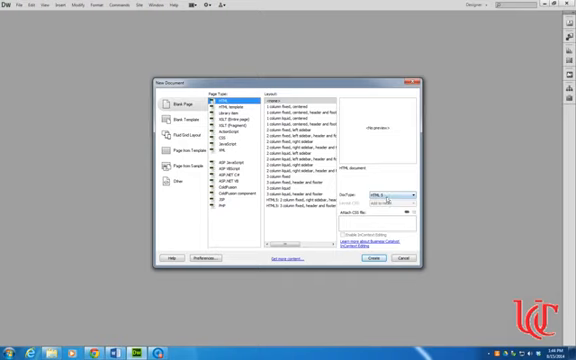
pyautogui.click(408, 194)
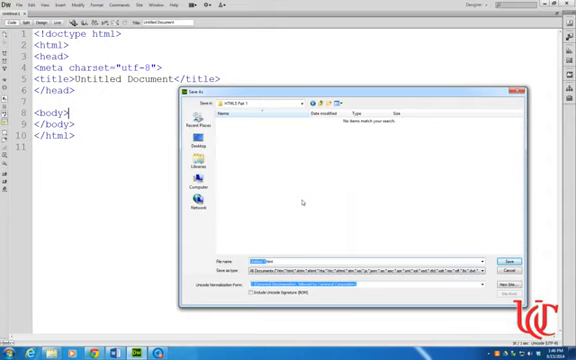
# - Save the new page under the file name index.html
pyautogui.write('index.html')
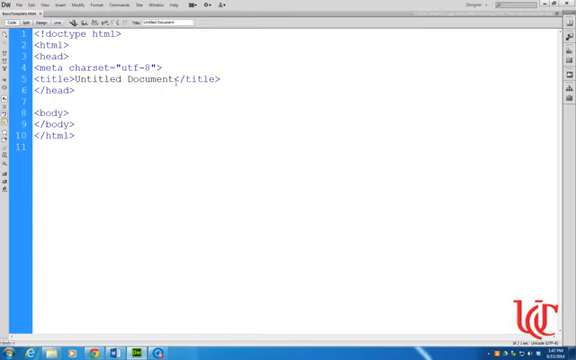
# - Replace the Untitled Document title with "Tom Wulf's UCFilespace Page"
pyautogui.doubleClick(124, 78)
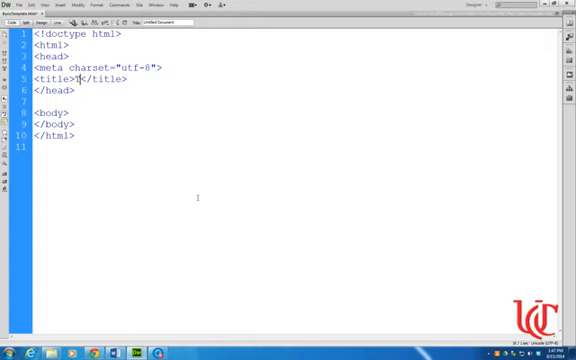
pyautogui.write("Tom Wulf's")
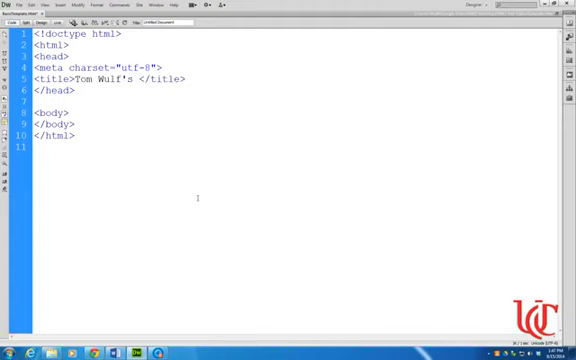
pyautogui.write('UCFilespace H')
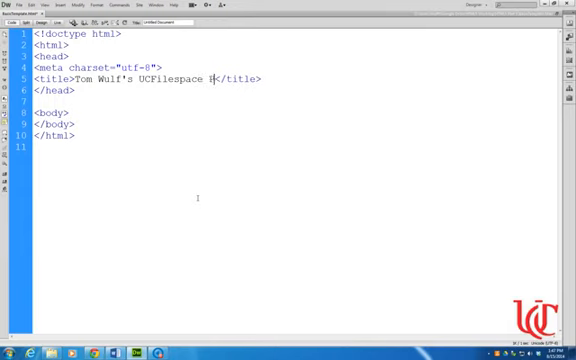
pyautogui.write('age')
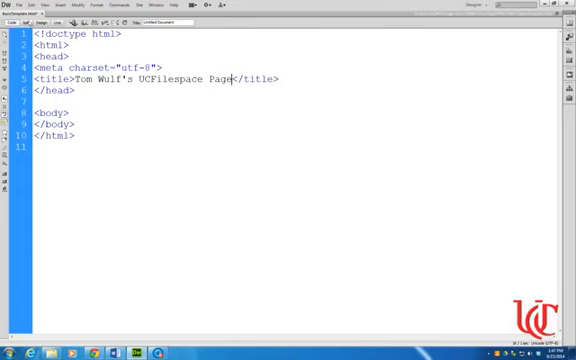
pyautogui.click(28, 4)
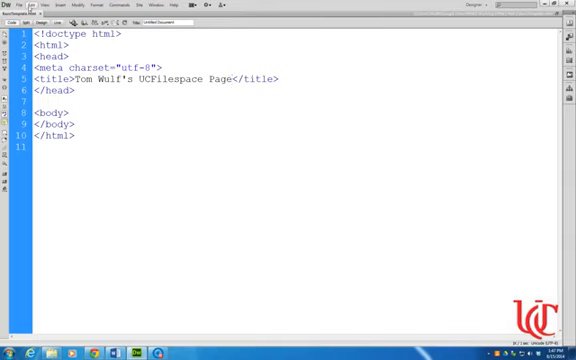
pyautogui.click(24, 4)
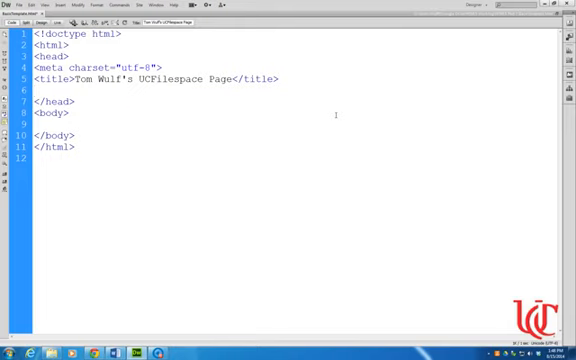
# - Write a link tag in the head with rel stylesheet, id main and type text/css
pyautogui.write('<link')
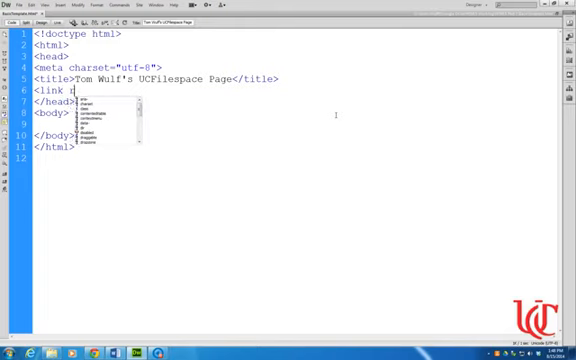
pyautogui.write('rel=')
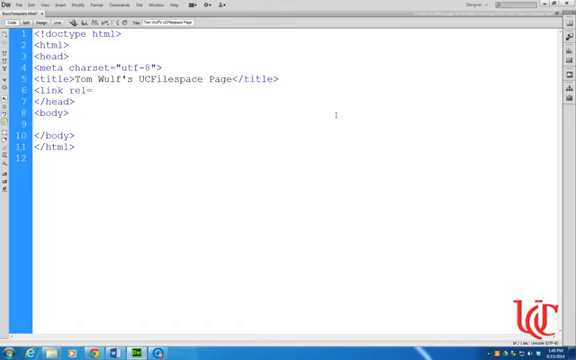
pyautogui.write('"s')
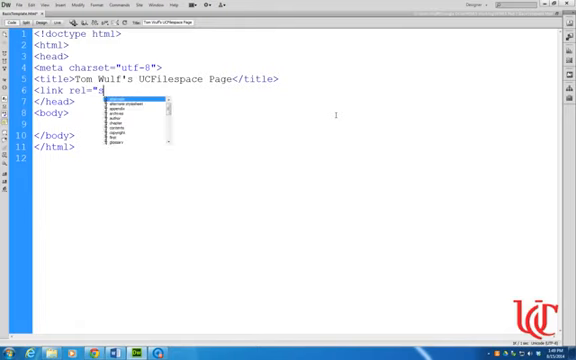
pyautogui.write('tylesheet')
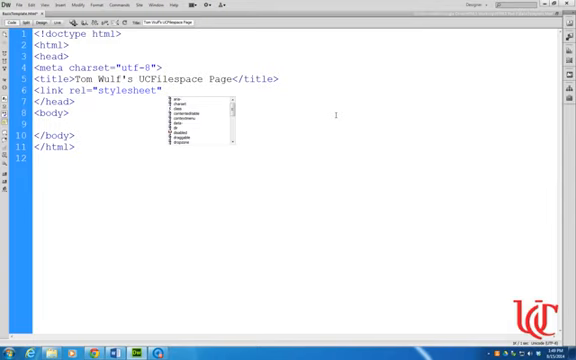
pyautogui.write('id="')
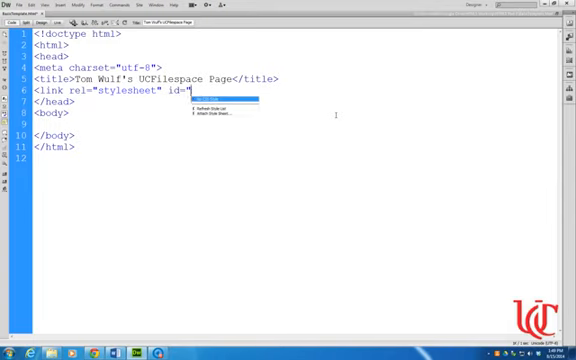
pyautogui.write('main"')
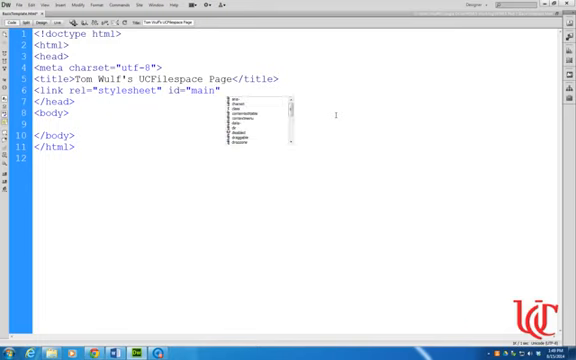
pyautogui.write('type="')
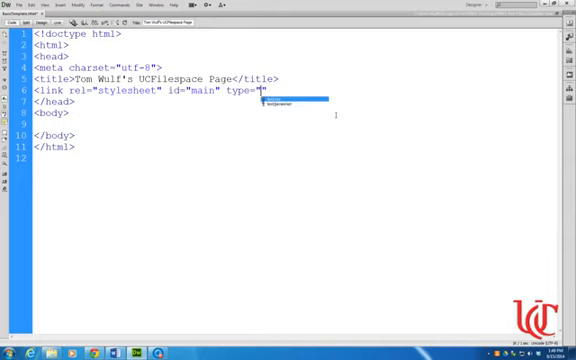
pyautogui.write('"')
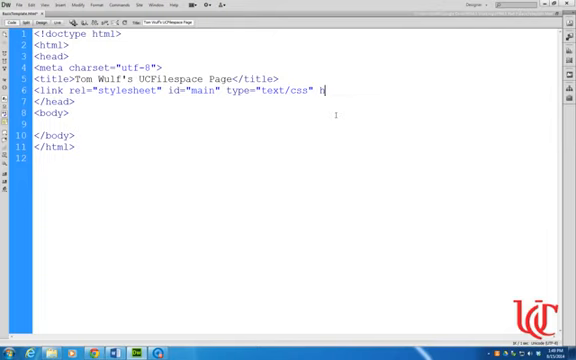
# - Set the link's href to the stylesheet file wf_main.css
pyautogui.write('ref=""')
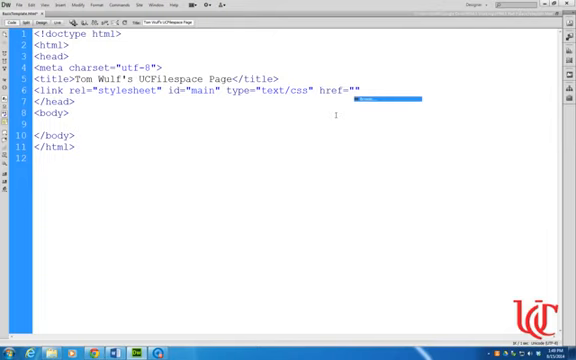
pyautogui.click(356, 88)
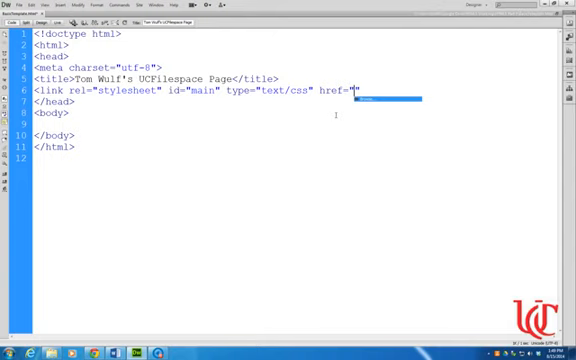
pyautogui.write('wf')
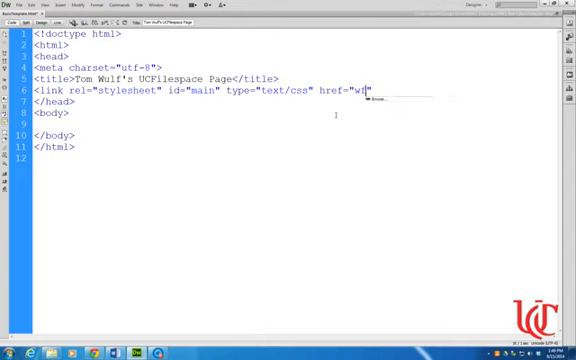
pyautogui.write('main.')
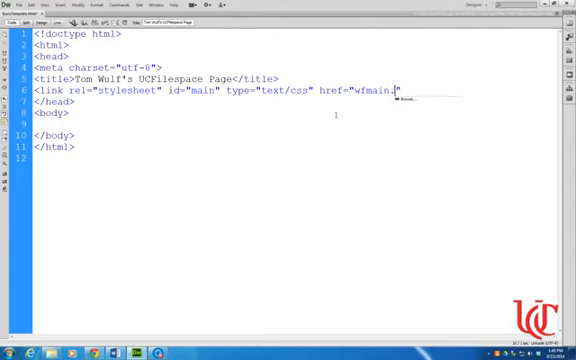
pyautogui.write('css')
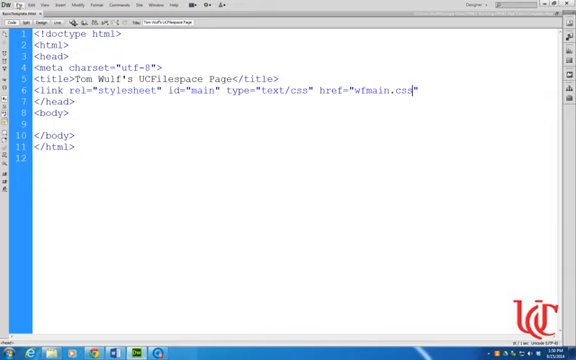
# - Create a new blank CSS document and bring up its Save As dialog
pyautogui.click(12, 6)
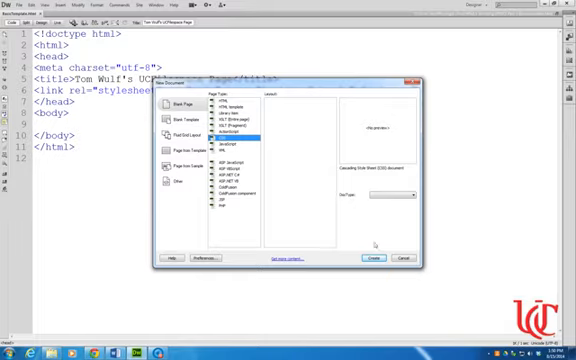
pyautogui.click(374, 260)
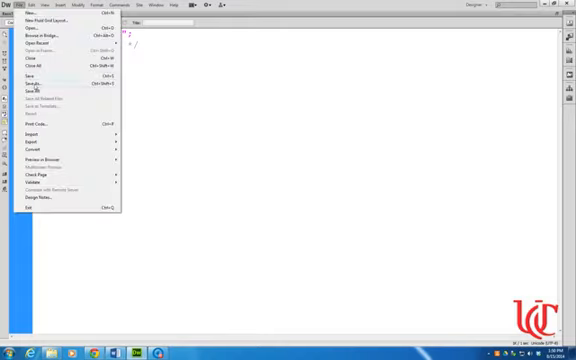
pyautogui.click(34, 90)
pyautogui.write('wfman.css')
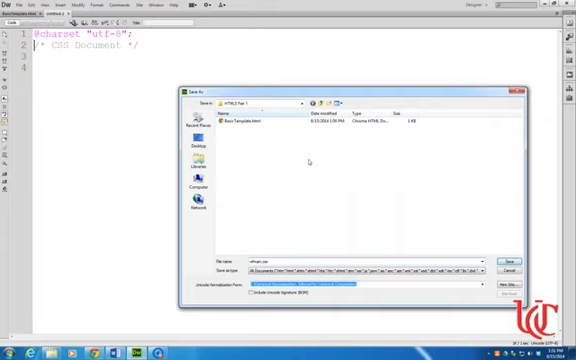
# - Confirm saving the new stylesheet into the site folder
pyautogui.click(514, 260)
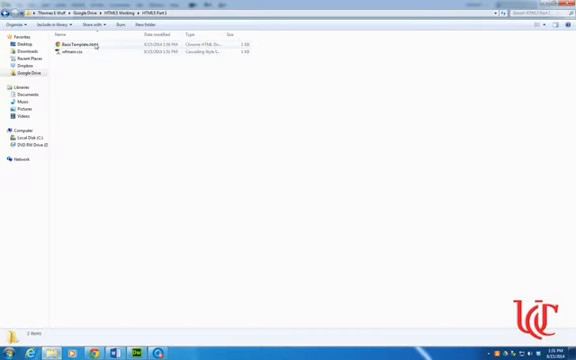
pyautogui.moveTo(78, 52)
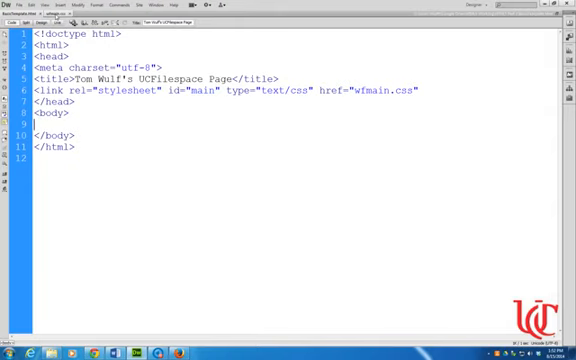
# - In wf_main.css, start a body rule and begin its background-color property
pyautogui.click(96, 16)
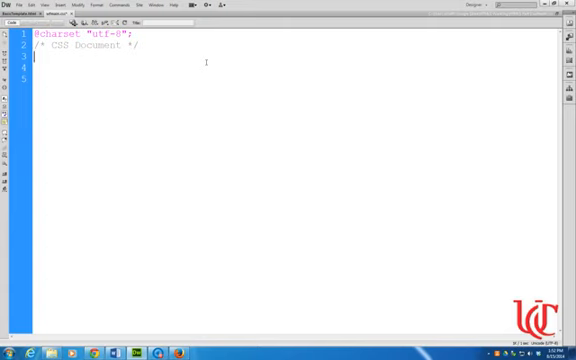
pyautogui.write('body')
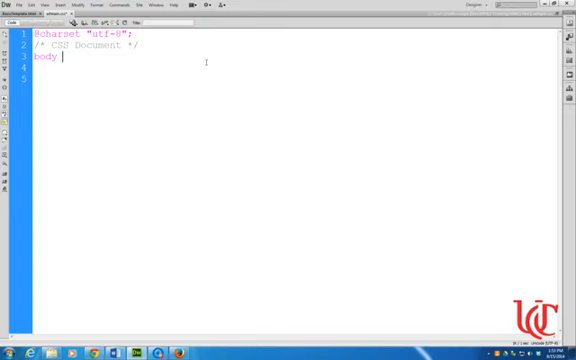
pyautogui.write('{')
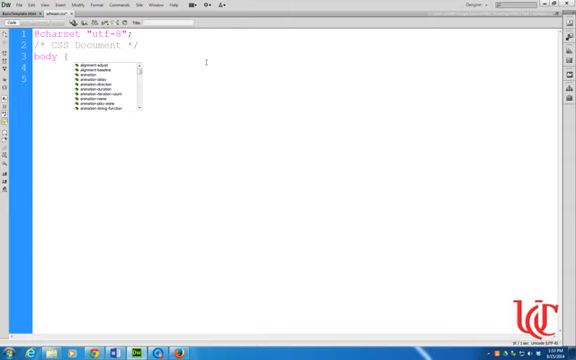
pyautogui.write('bac')
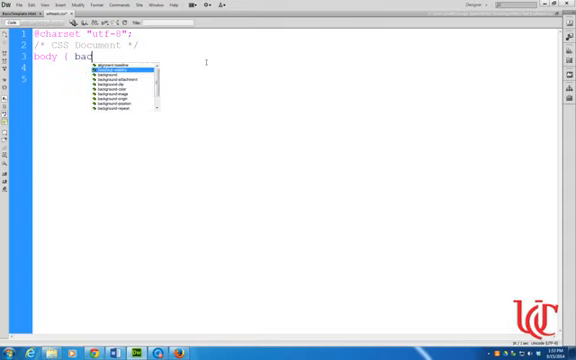
pyautogui.write('k')
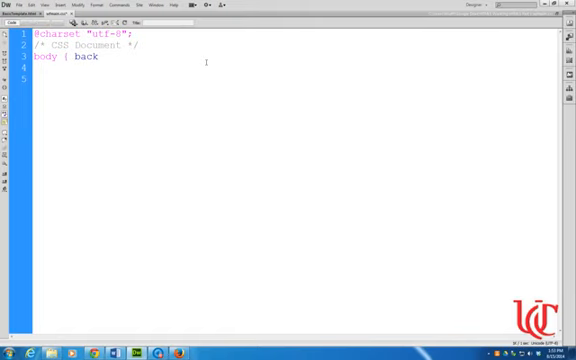
pyautogui.write('gr')
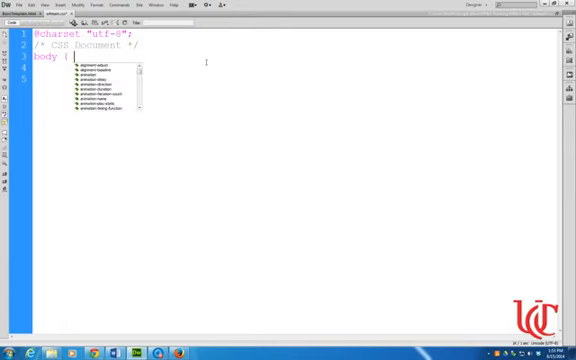
pyautogui.write('ba')
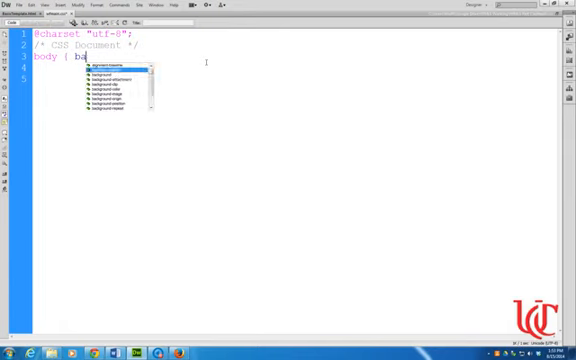
pyautogui.write('ckground-color:')
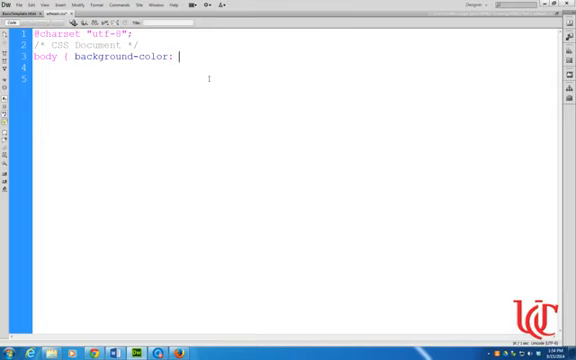
# - Complete the body rule with background-color yellow and close it with a brace
pyautogui.write('yellow;')
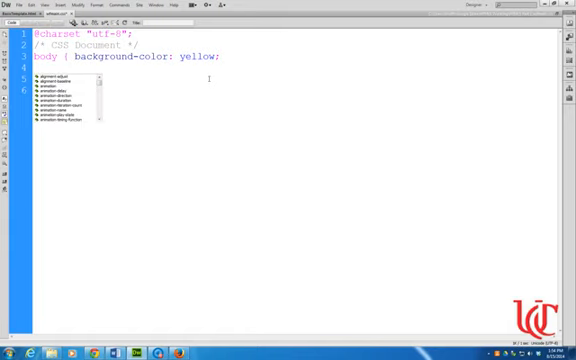
pyautogui.press('Escape')
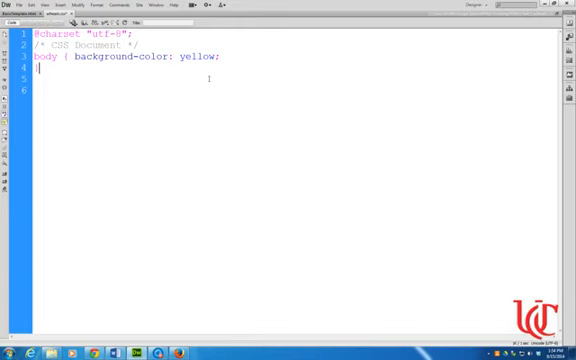
pyautogui.write('}')
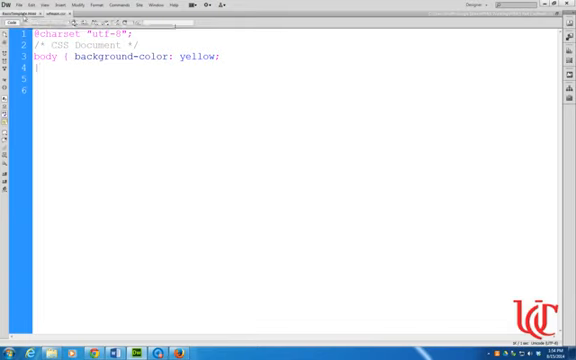
pyautogui.click(56, 12)
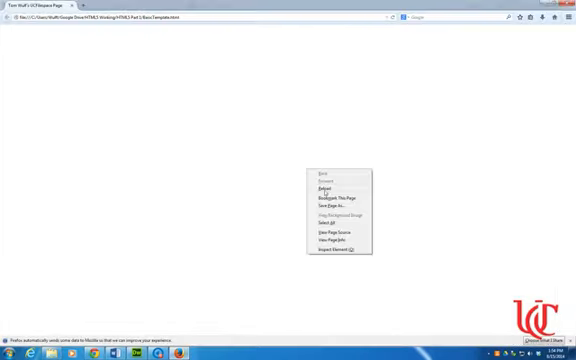
# - Reload the page in Firefox so the yellow background appears
pyautogui.click(320, 188)
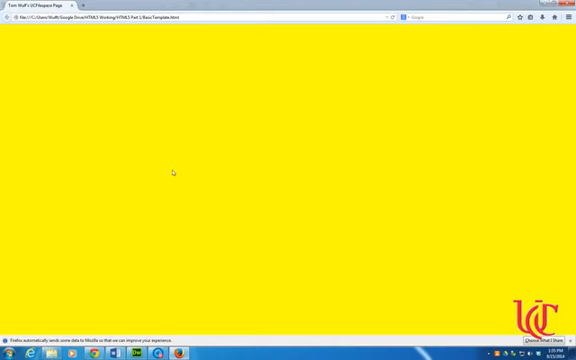